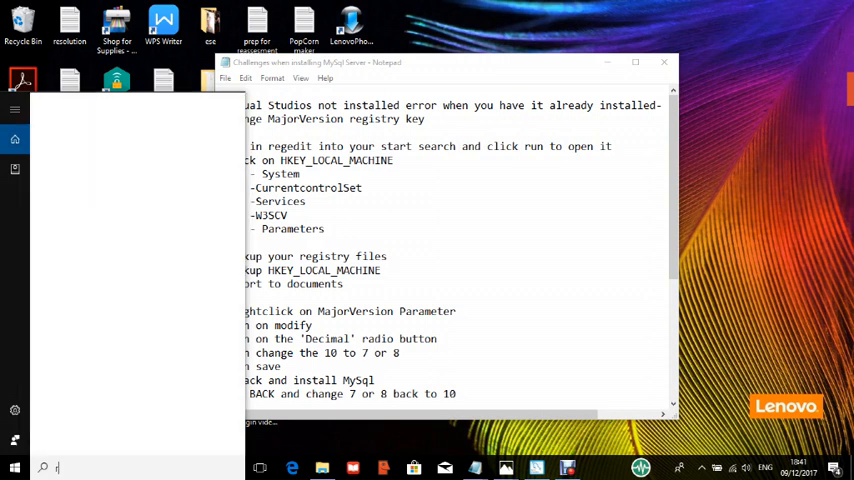
Search the Start menu for 'rege' to find Registry Editor
type("reg")
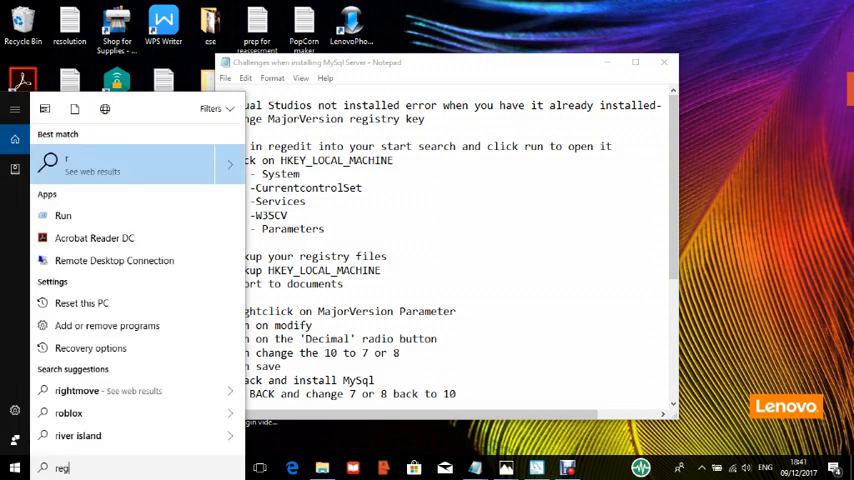
type("e")
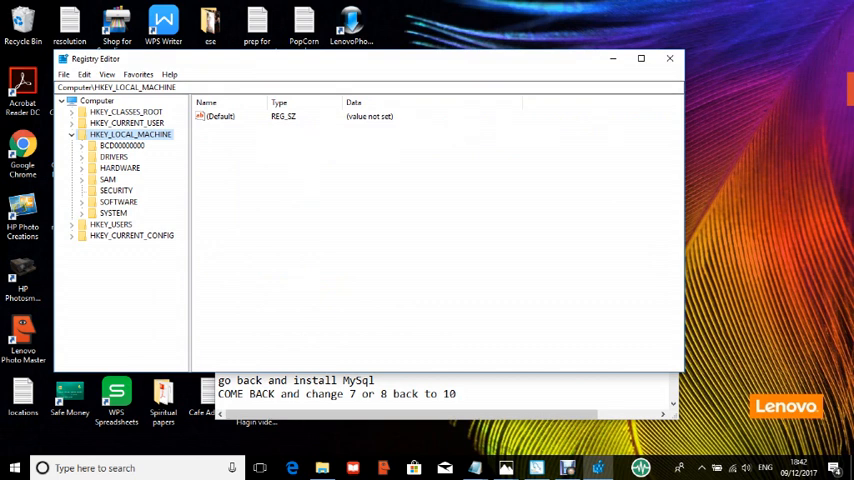
left_click(94, 100)
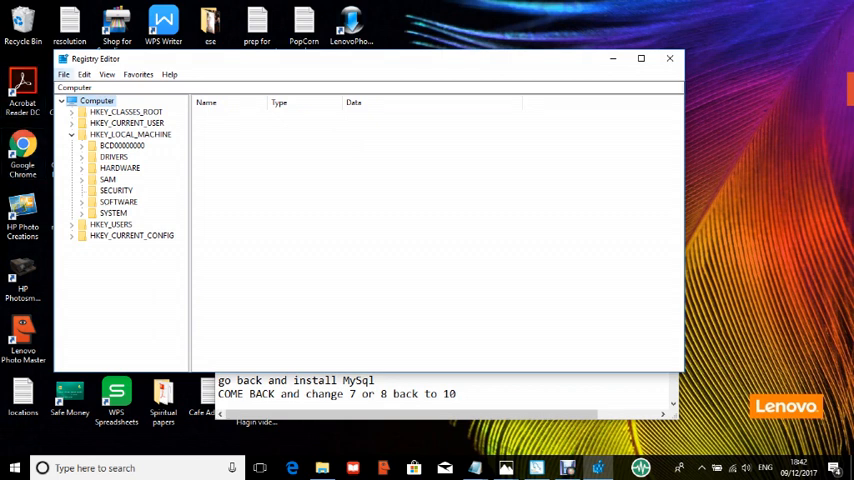
left_click(69, 74)
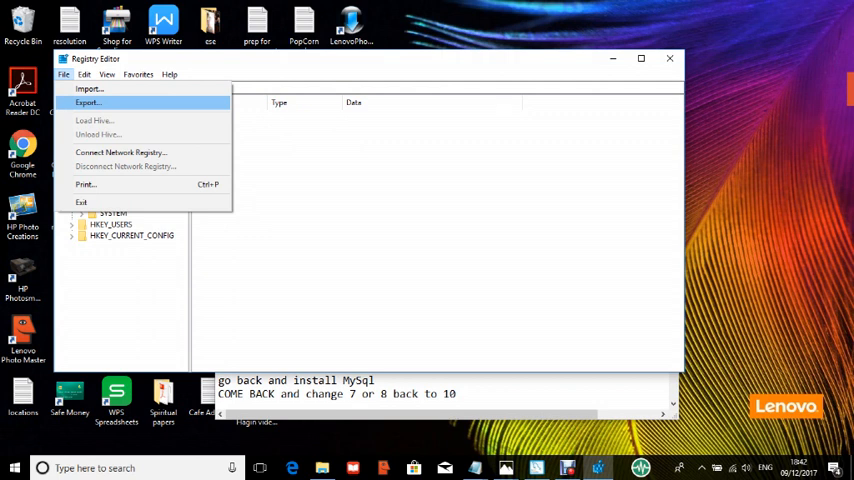
left_click(90, 103)
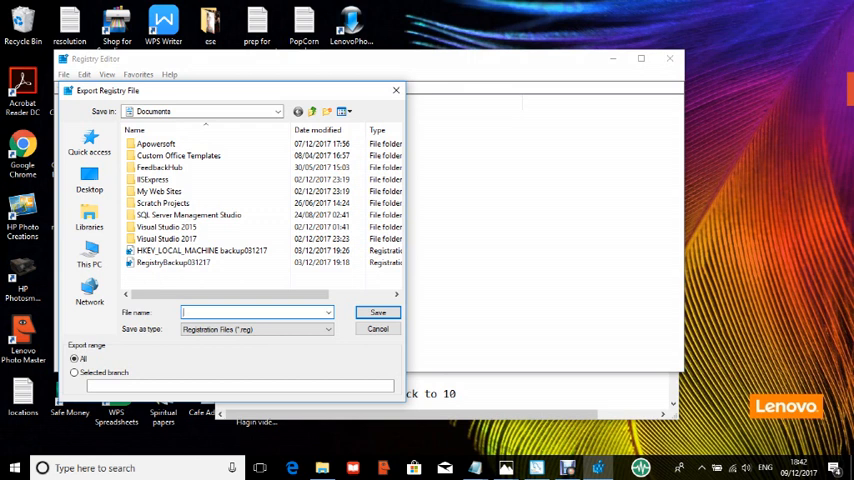
left_click(180, 267)
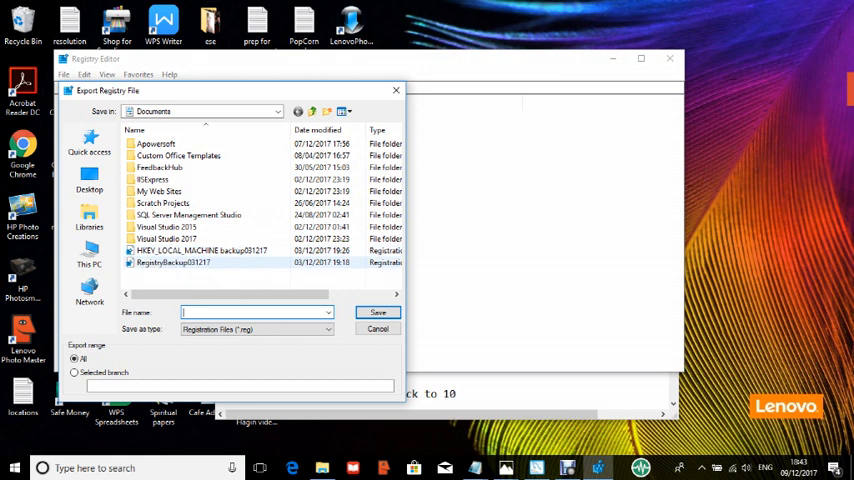
mouse_move(175, 267)
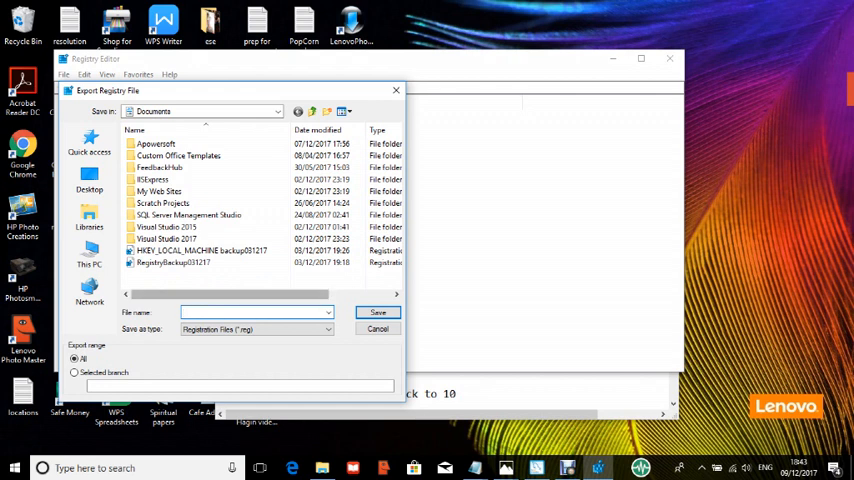
left_click(250, 312)
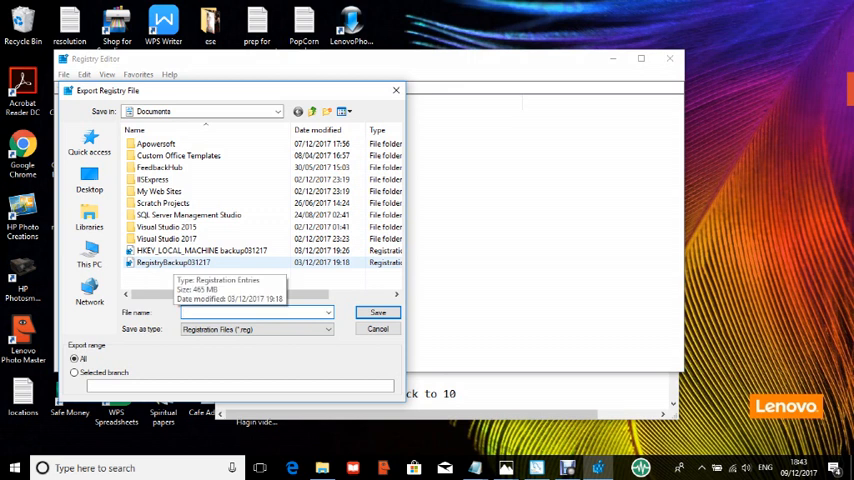
left_click(170, 263)
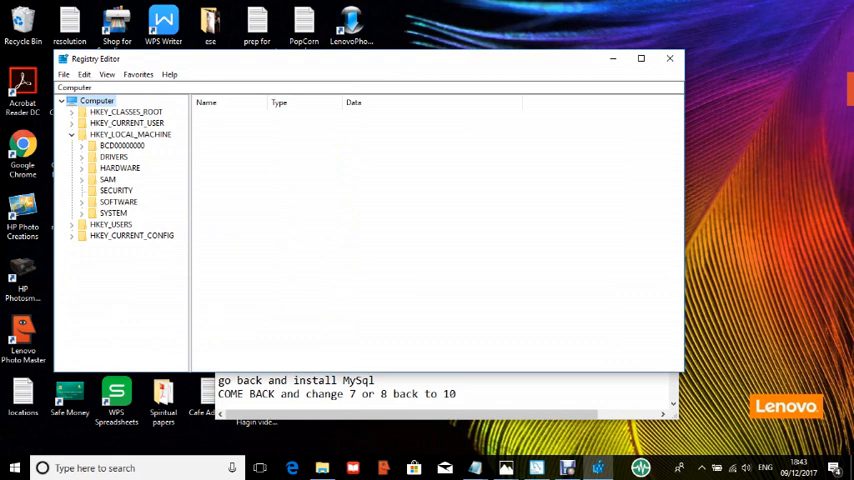
left_click(131, 134)
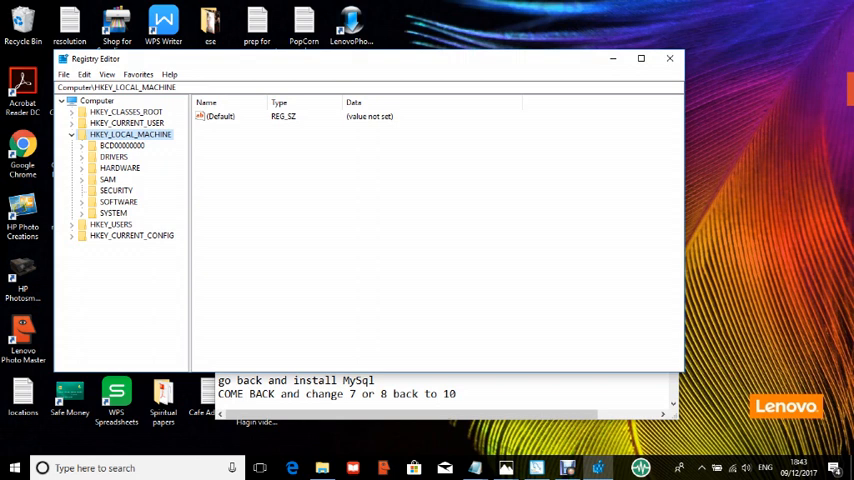
right_click(131, 134)
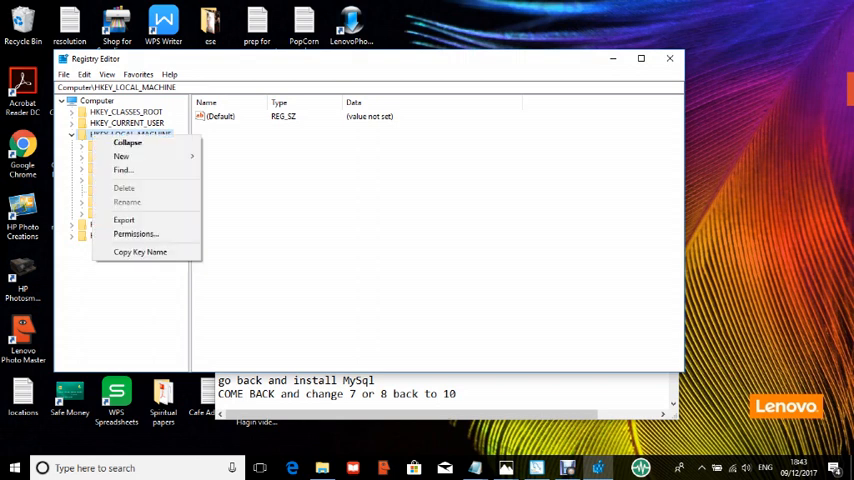
mouse_move(124, 219)
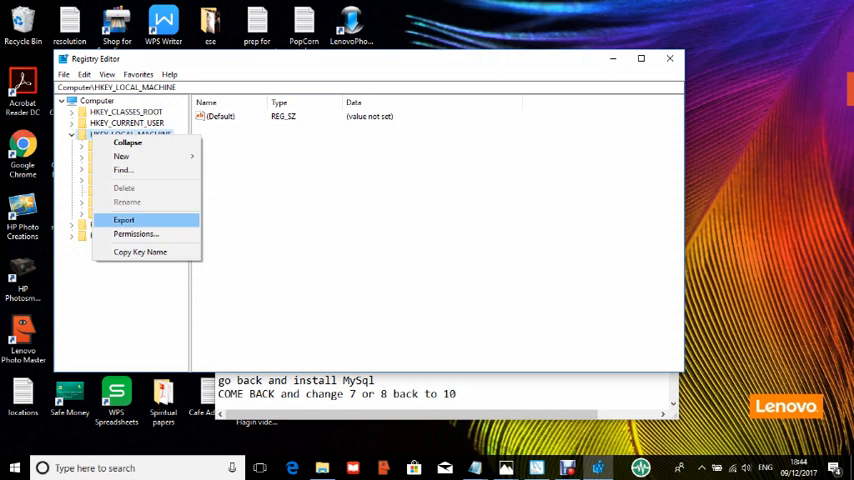
left_click(124, 219)
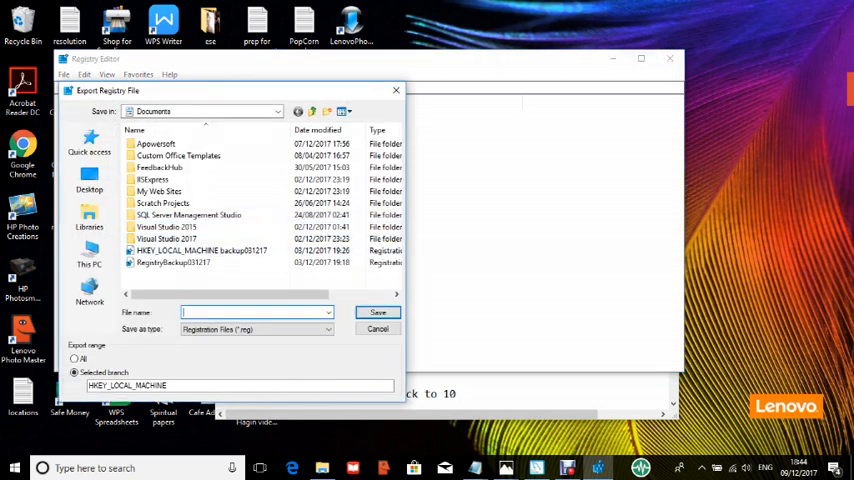
left_click(200, 250)
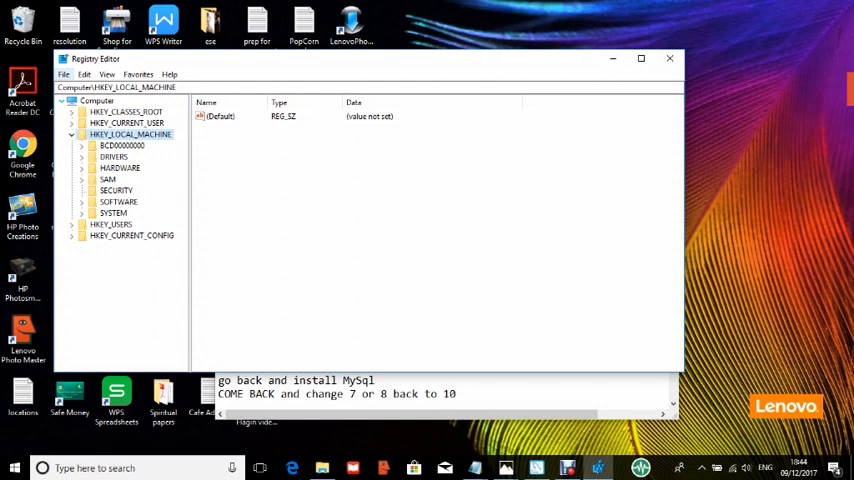
Import the RegistryBackup031217 backup file from Documents into the registry
left_click(68, 74)
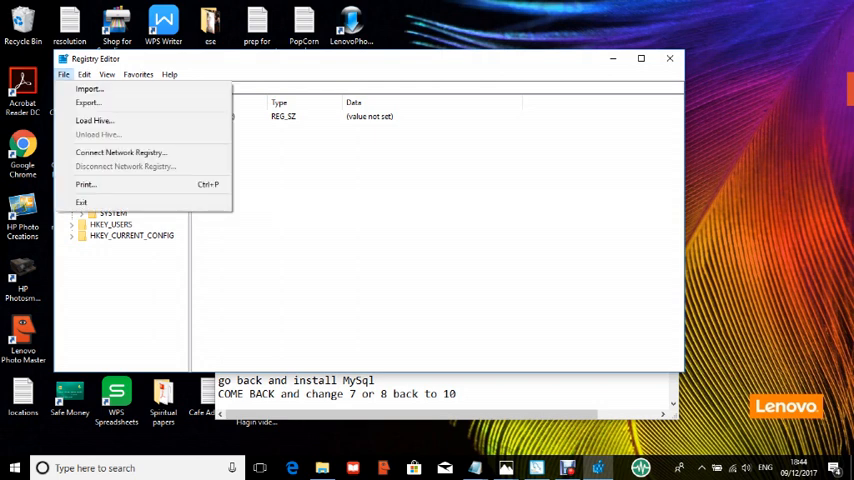
mouse_move(90, 88)
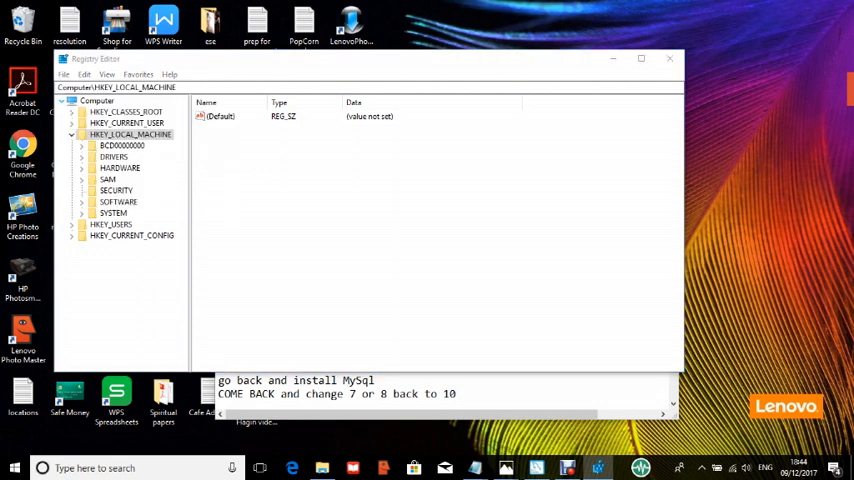
left_click(67, 74)
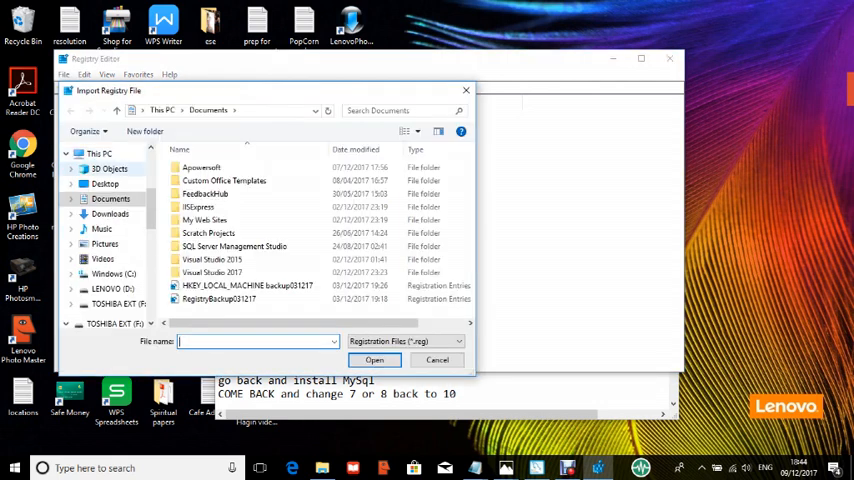
mouse_move(225, 298)
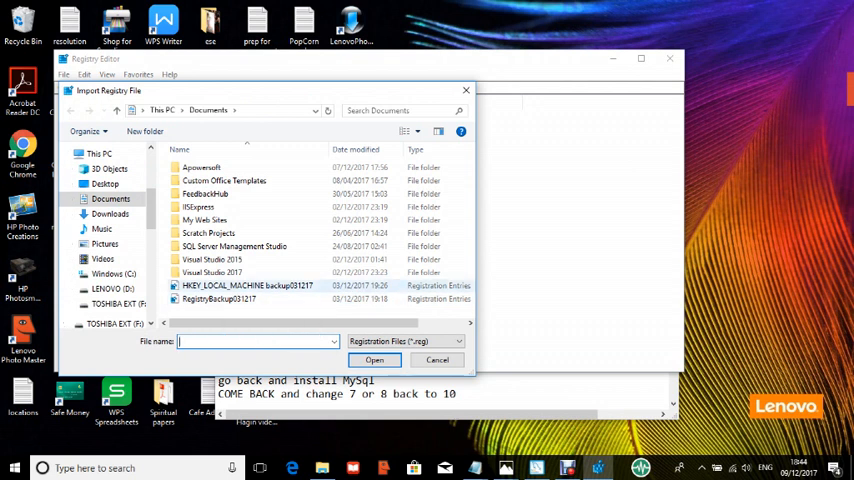
mouse_move(218, 298)
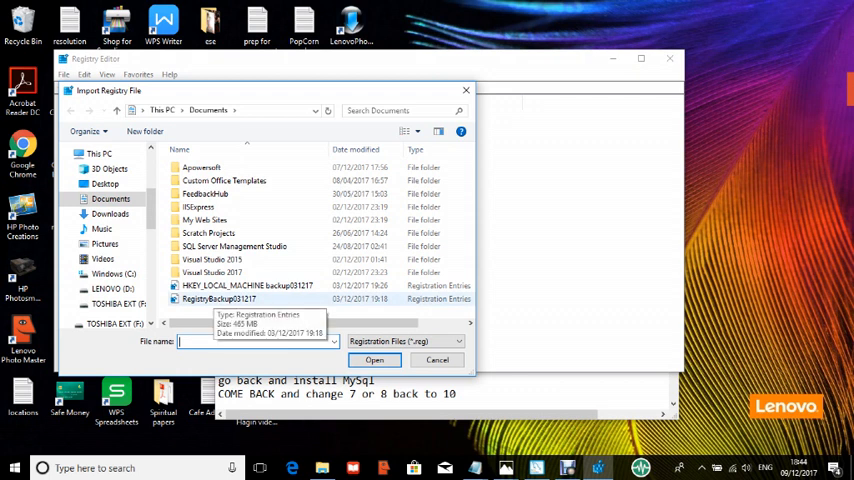
left_click(220, 299)
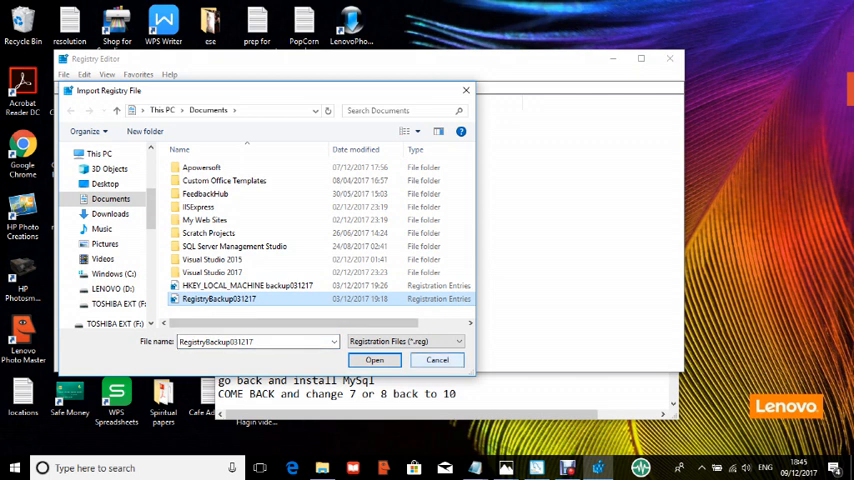
left_click(374, 359)
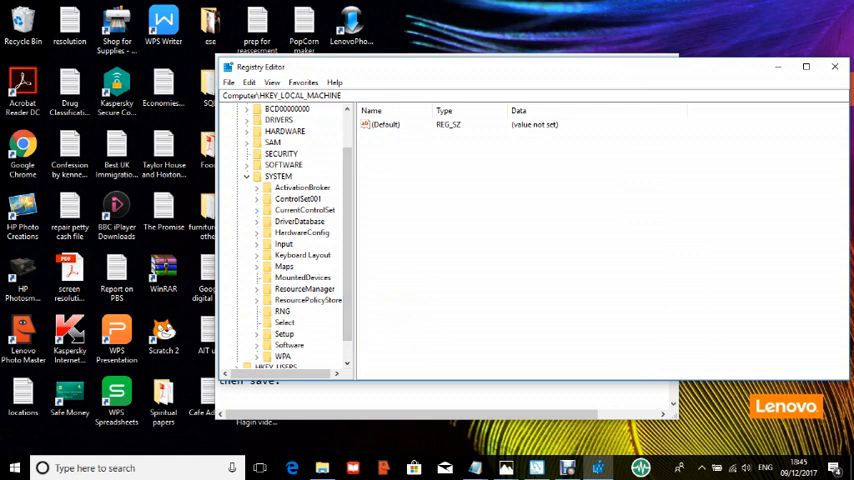
Navigate Services to W3SVC\Parameters and bring up the MajorVersion context menu
left_click(258, 210)
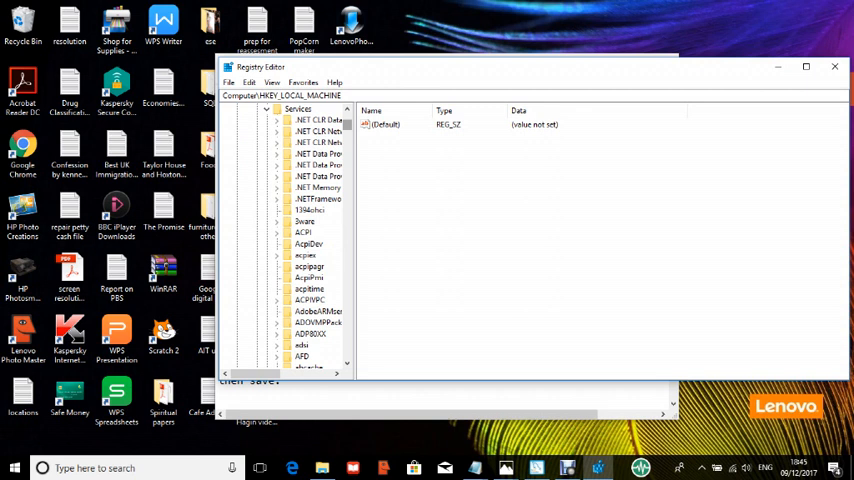
scroll("down", 3)
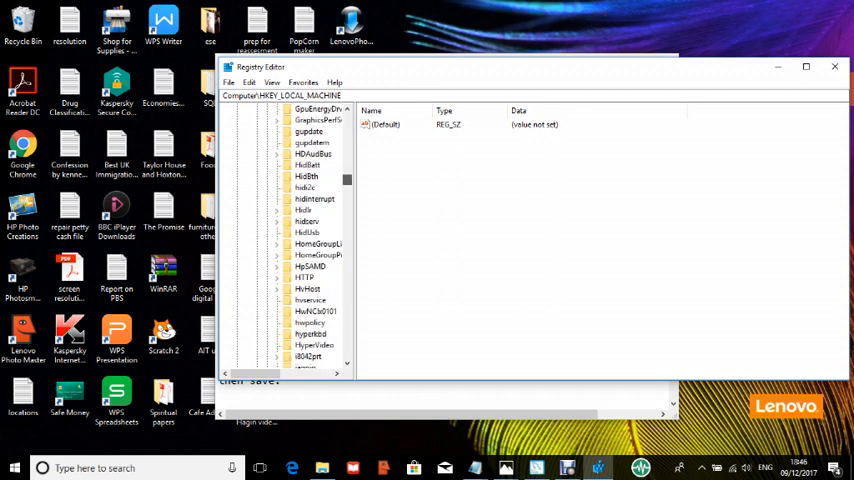
scroll("down", 3)
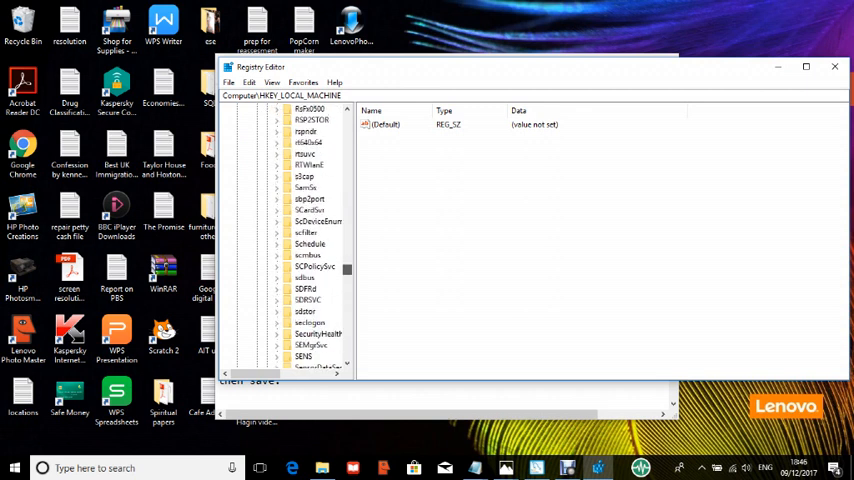
scroll("down", 3)
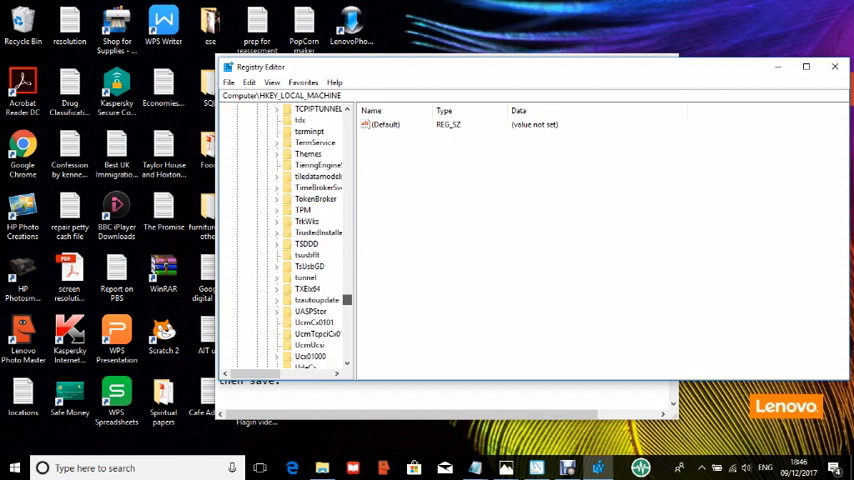
scroll("down", 3)
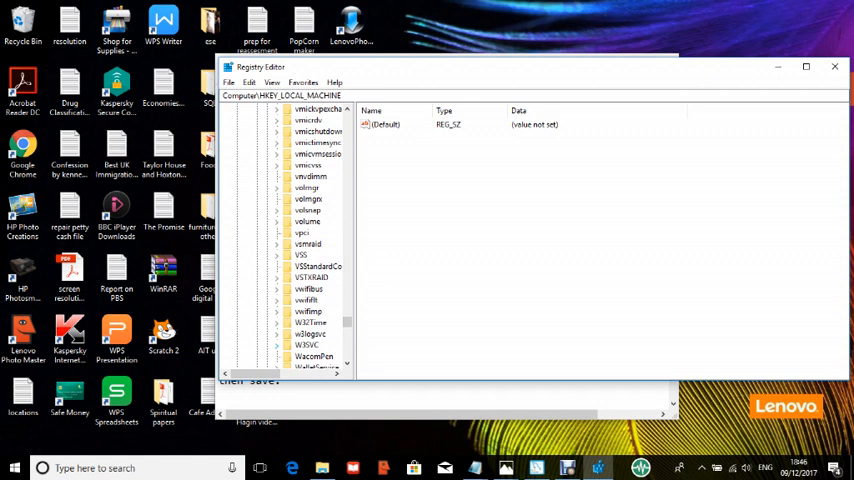
left_click(277, 333)
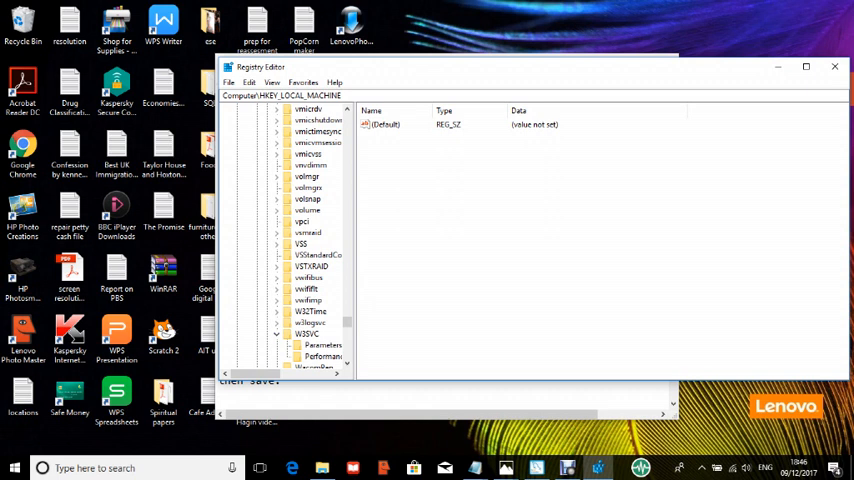
left_click(322, 345)
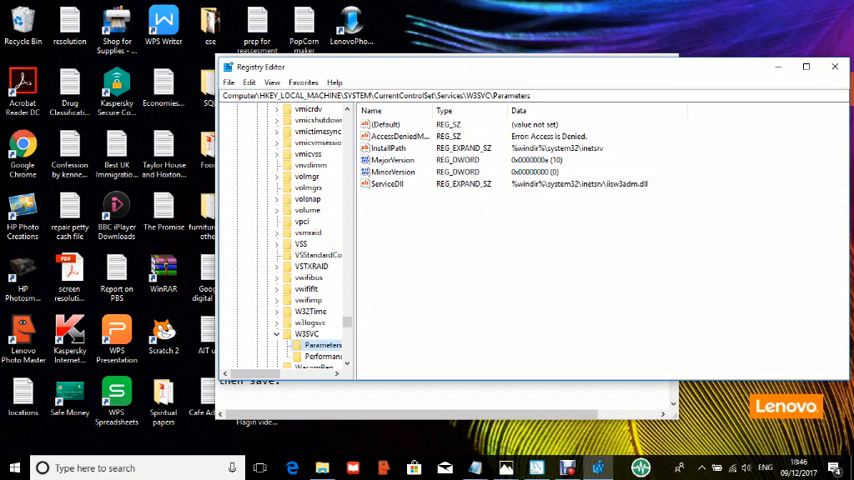
right_click(383, 160)
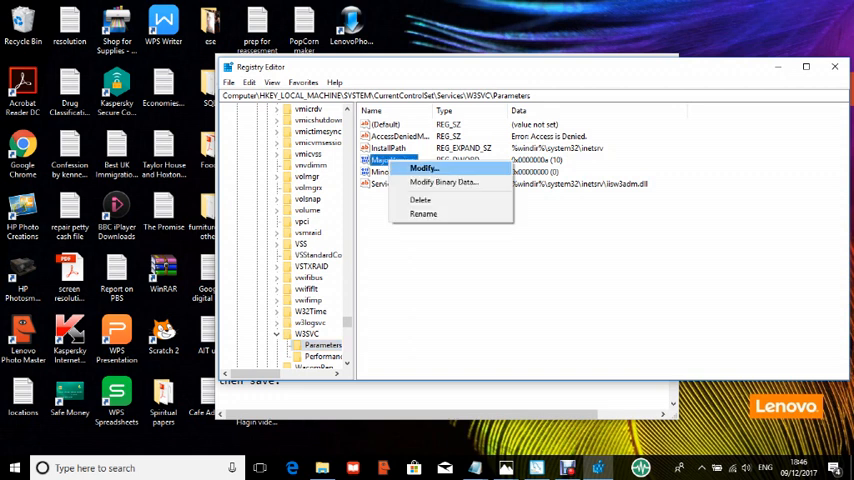
Modify MajorVersion, enter value data 10, and confirm with OK
left_click(423, 167)
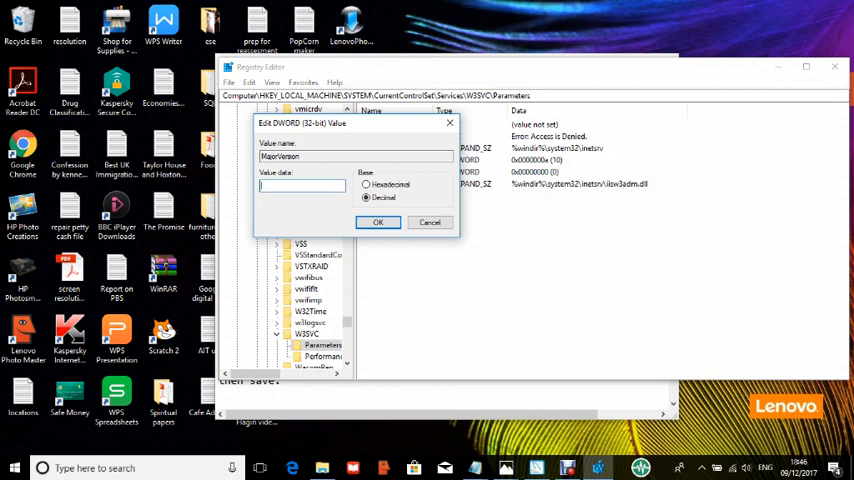
type("1")
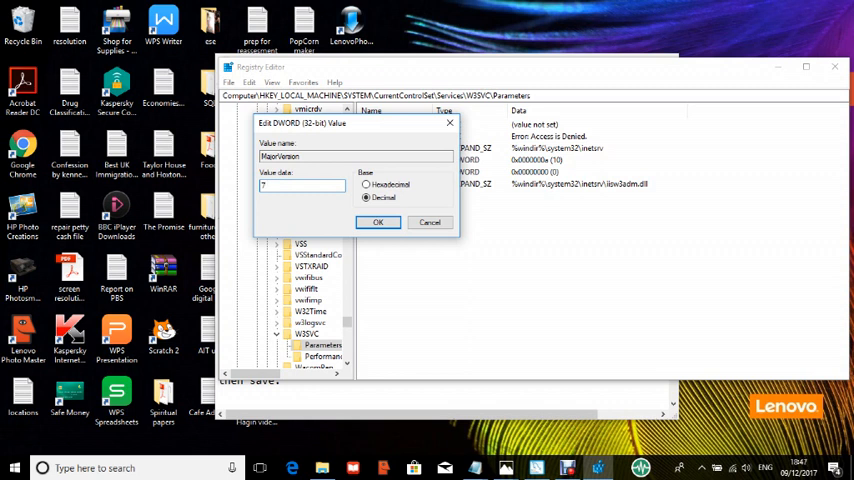
type("10")
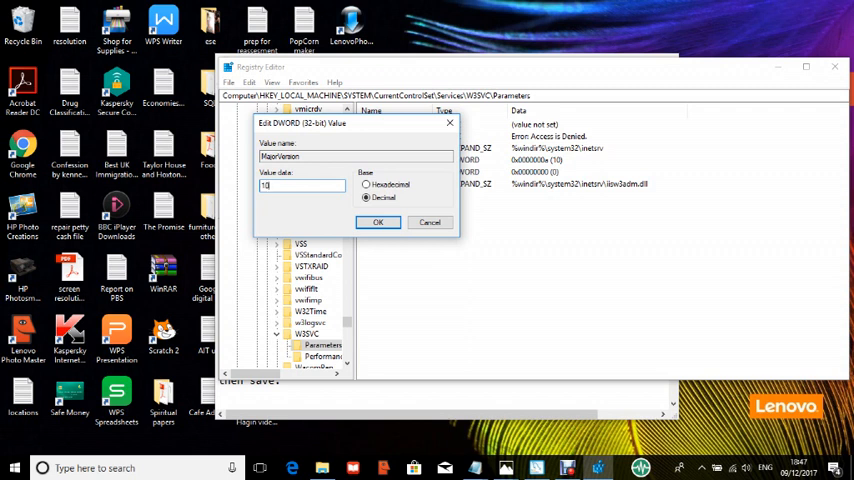
left_click(378, 222)
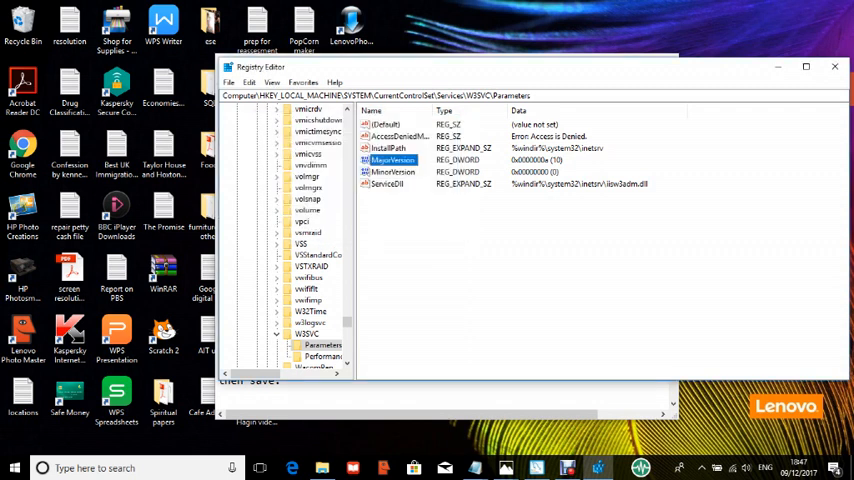